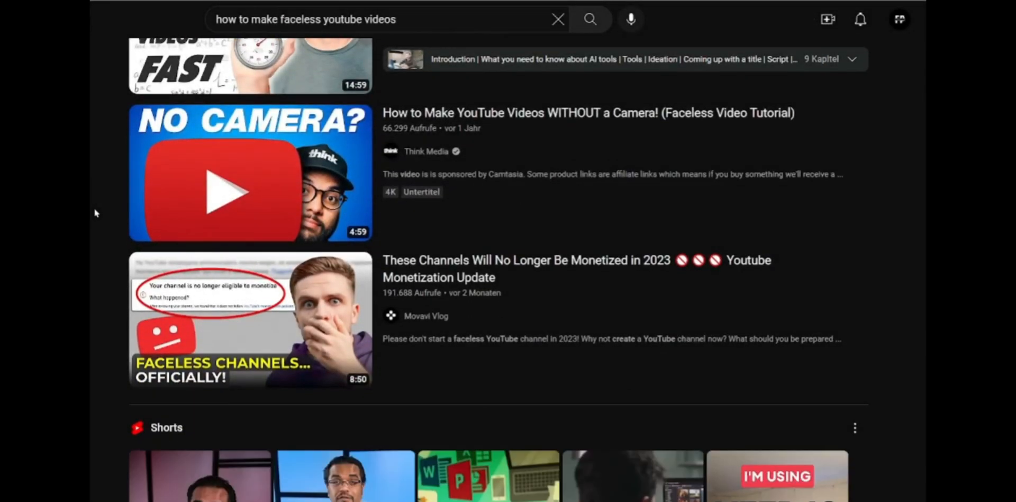
Step: Request a script on the 'top 5 best soccer players in the world' and ask for more detail
{"action": "scroll", "scroll_direction": "down", "scroll_amount": 3}
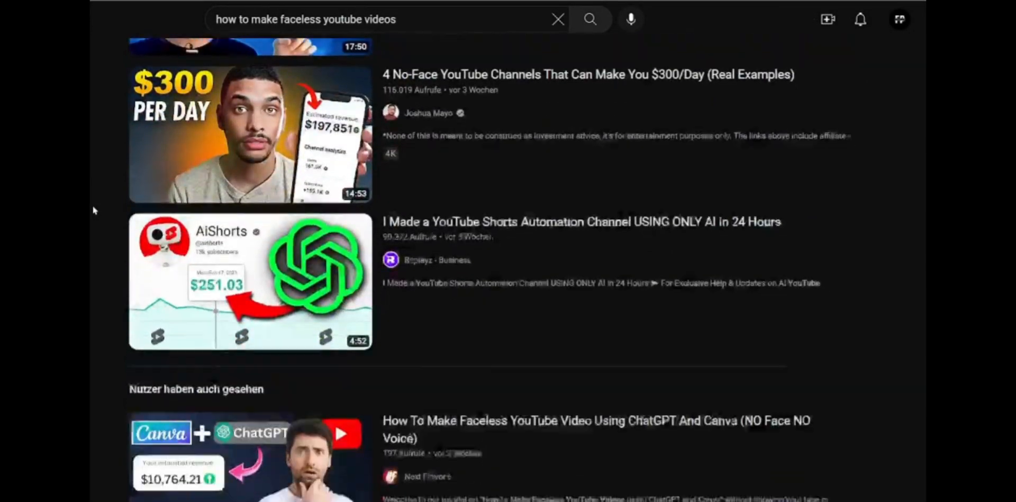
{"action": "scroll", "scroll_direction": "down", "scroll_amount": 3}
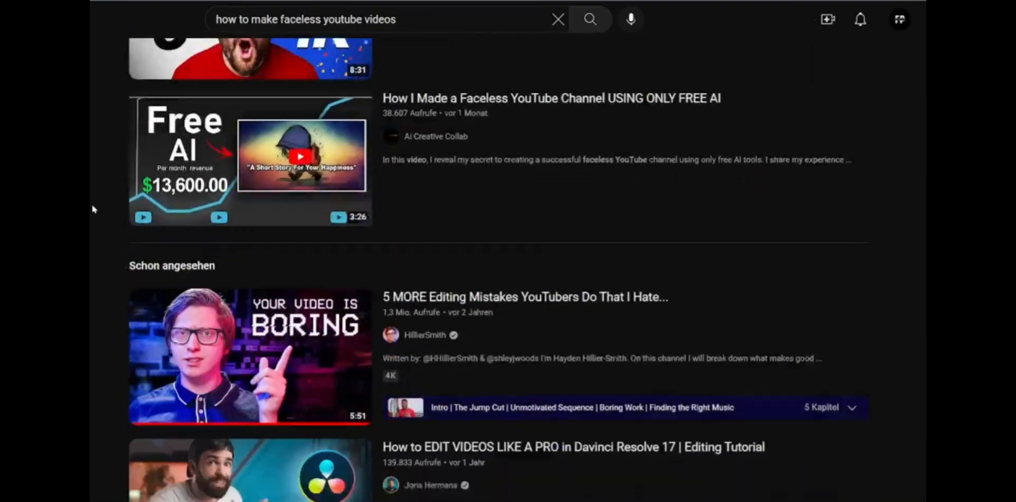
{"action": "scroll", "scroll_direction": "down", "scroll_amount": 3}
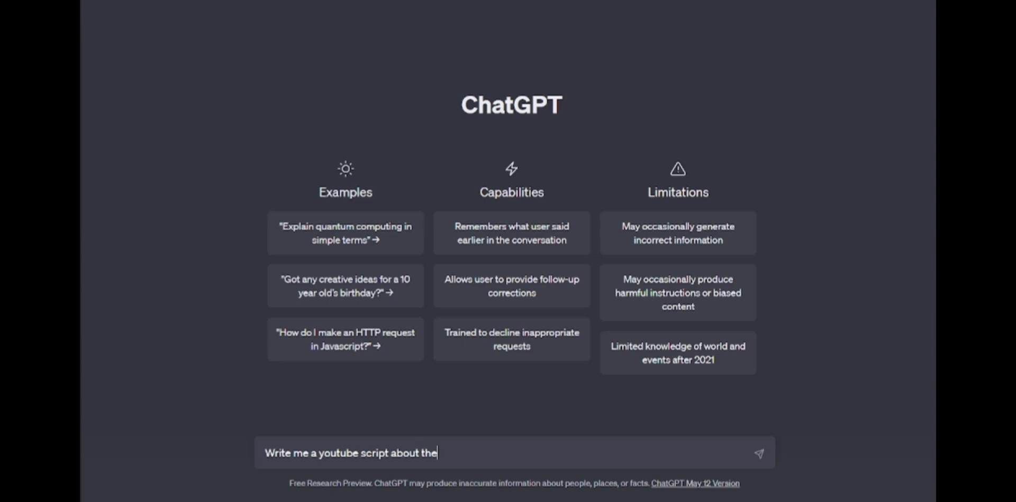
{"action": "type", "text": "top 5 best soccer pl"}
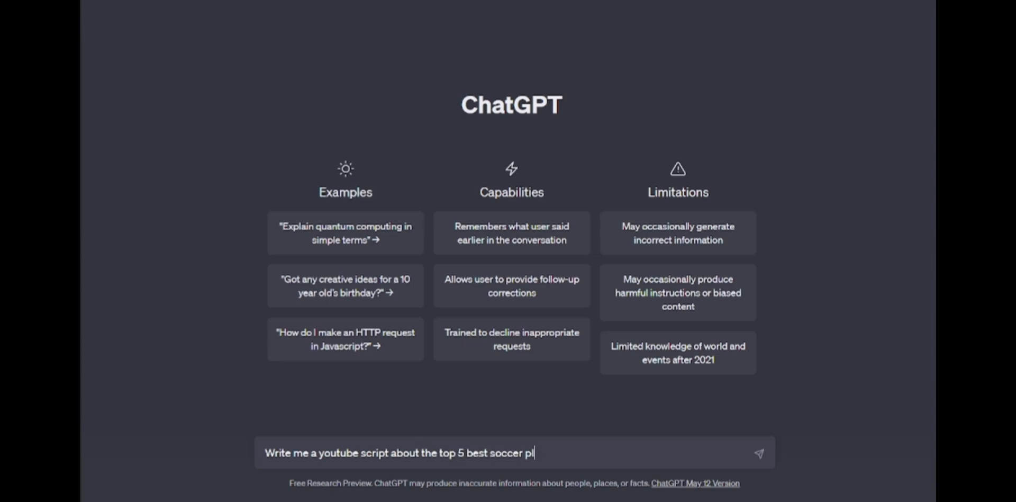
{"action": "type", "text": "ayers in the world."}
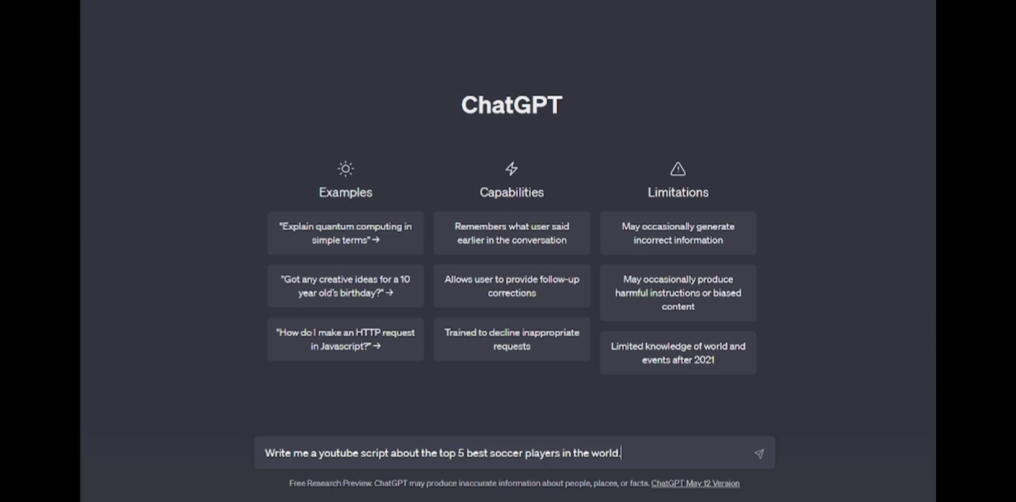
{"action": "left_click", "coordinate": [758, 452]}
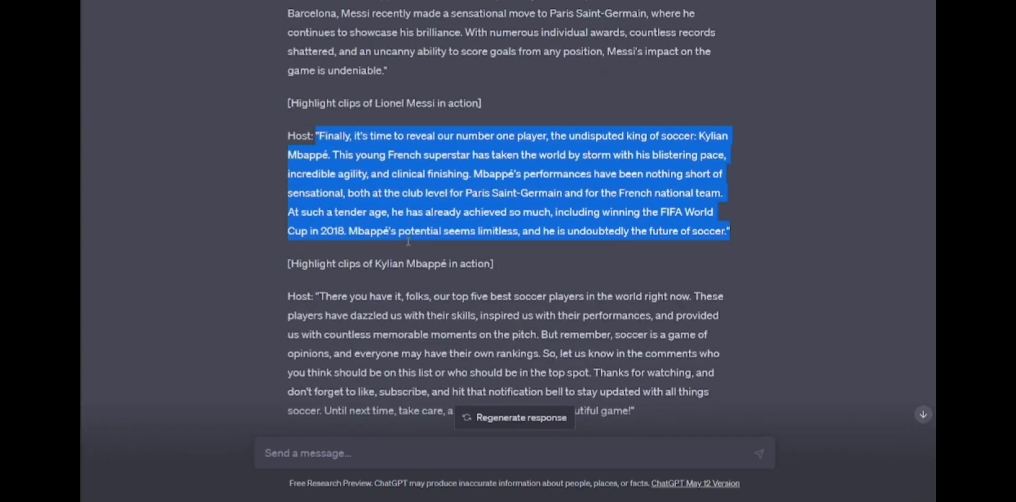
{"action": "type", "text": "Tell me more aou"}
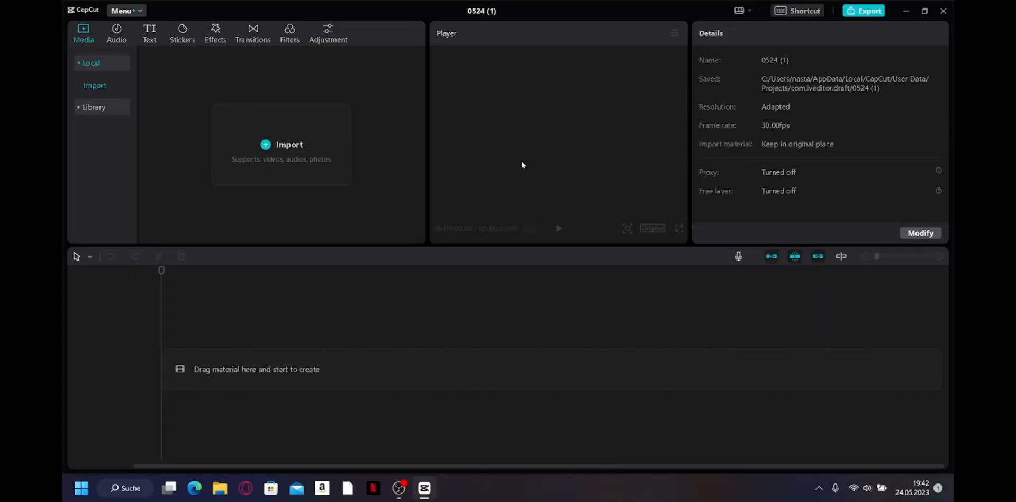
Step: Add a Default text clip holding 'Hey there, soccer fans! Welcome back to our channel...'
{"action": "left_click", "coordinate": [149, 33]}
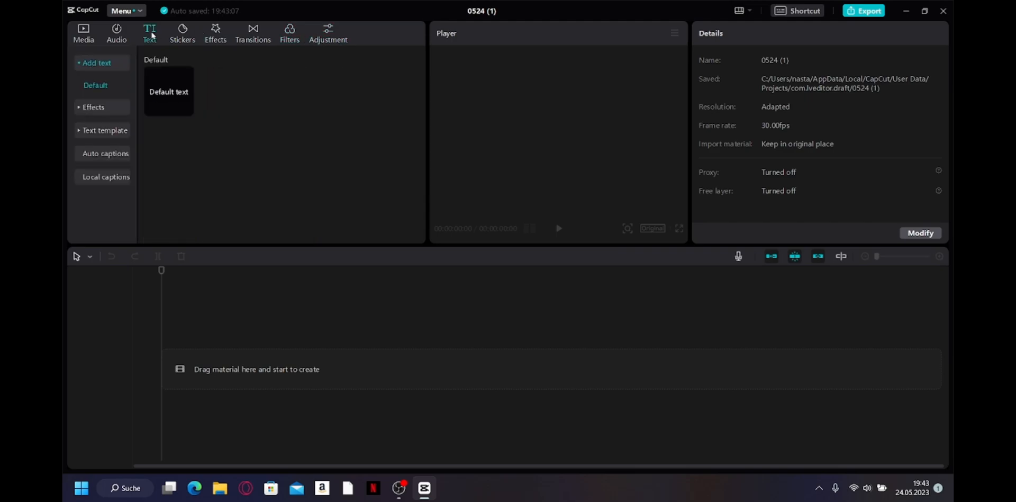
{"action": "double_click", "coordinate": [168, 91]}
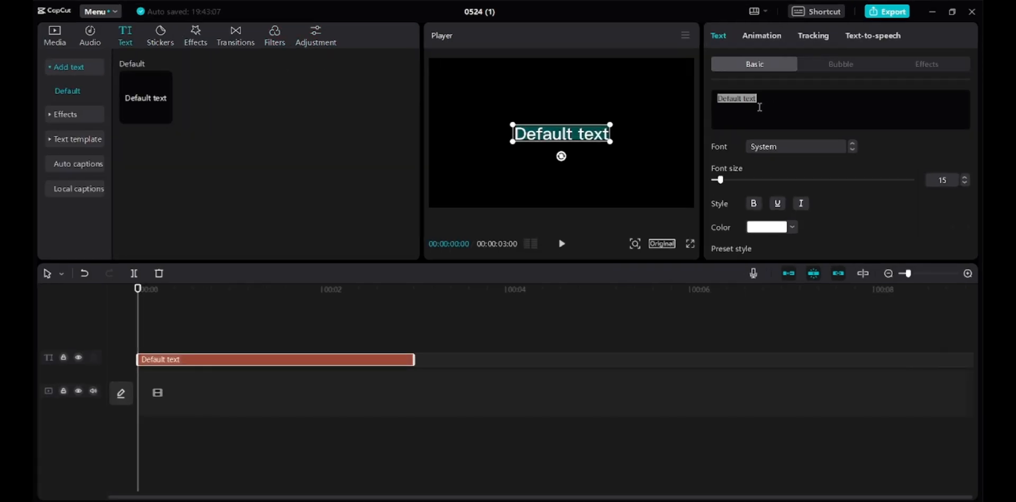
{"action": "type", "text": "Hey there, soccer fans! Welcome back to our channel, where we bring you the latest updates and discussions about the beautiful game. Today, we have an exciting video lined up for you as we count down the top five best soccer players in the world right now."}
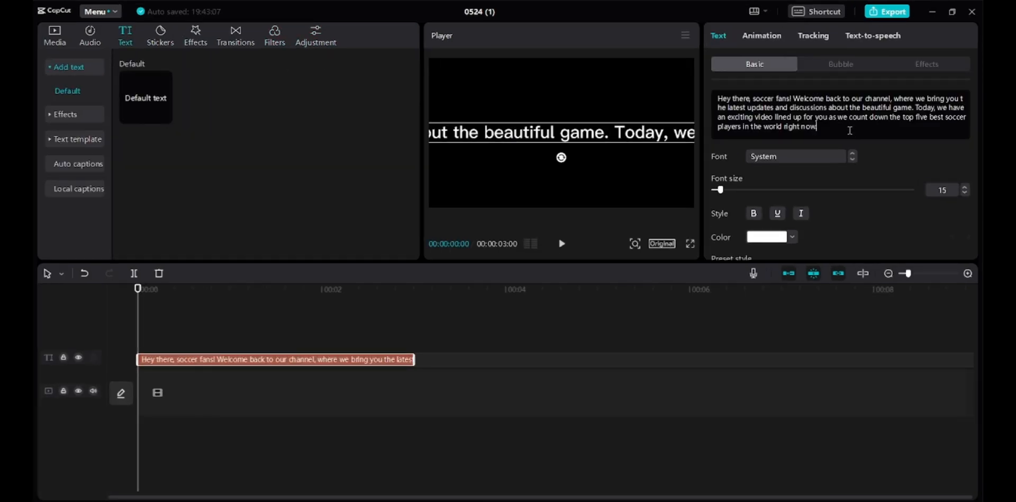
{"action": "left_click", "coordinate": [874, 36]}
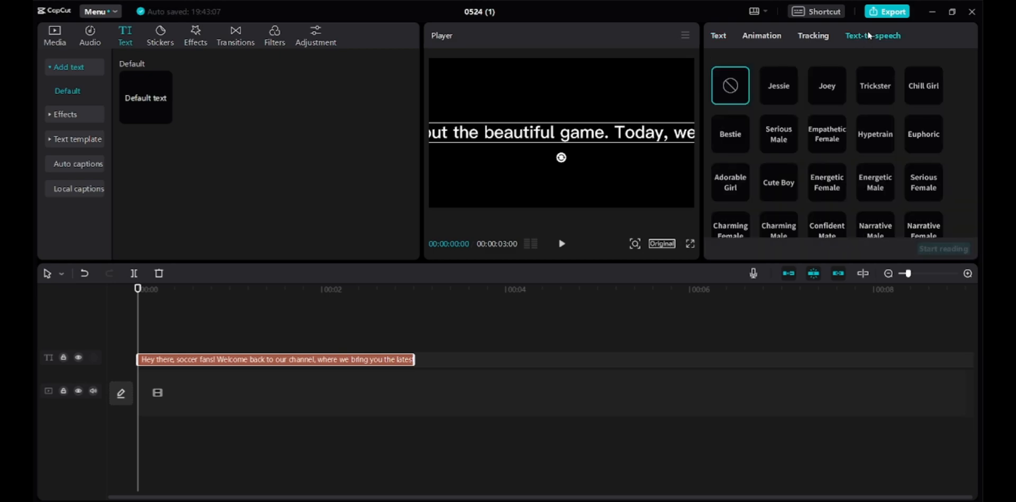
Step: Generate narration from the script text using the Normal Male voice via Start reading
{"action": "scroll", "scroll_direction": "down", "scroll_amount": 3}
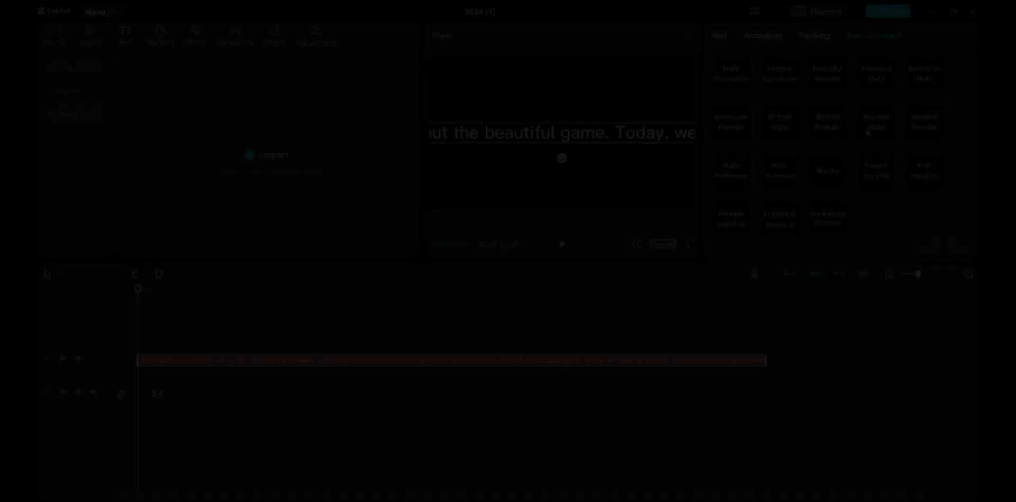
{"action": "left_click", "coordinate": [875, 122]}
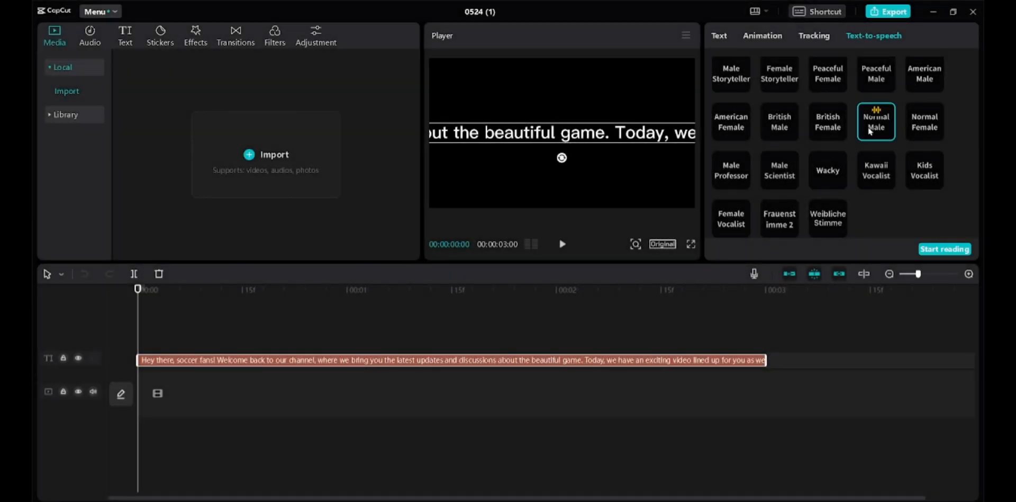
{"action": "left_click", "coordinate": [944, 249]}
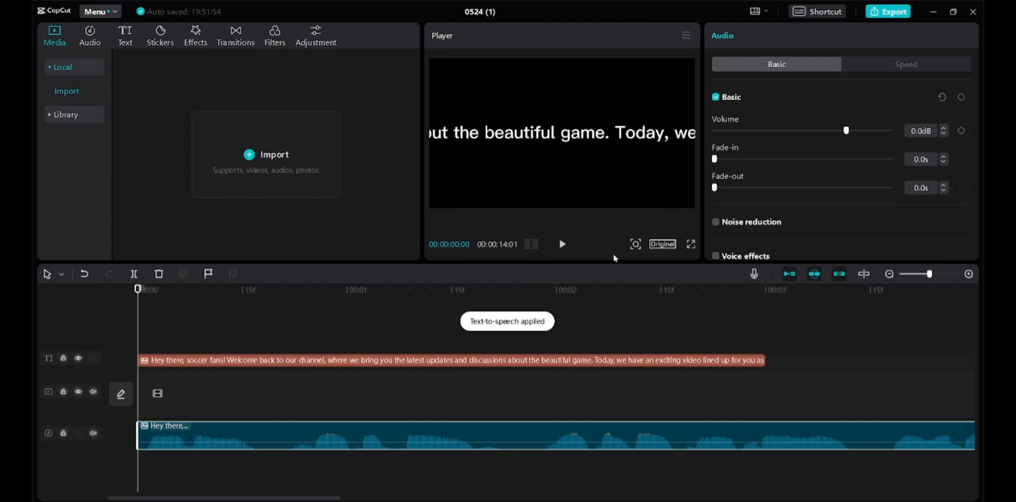
{"action": "left_click", "coordinate": [605, 290]}
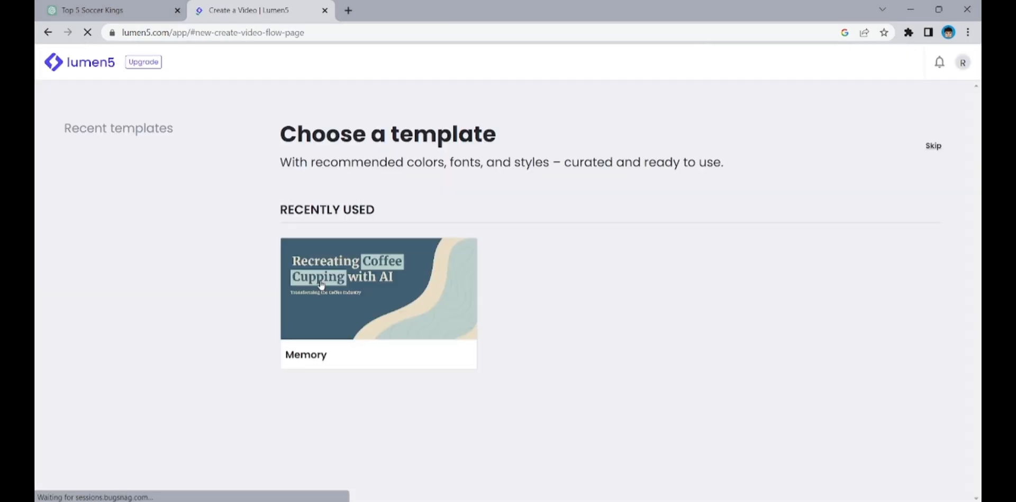
Step: Pick the Tracer template from the gallery and start a new video with it
{"action": "scroll", "scroll_direction": "down", "scroll_amount": 3}
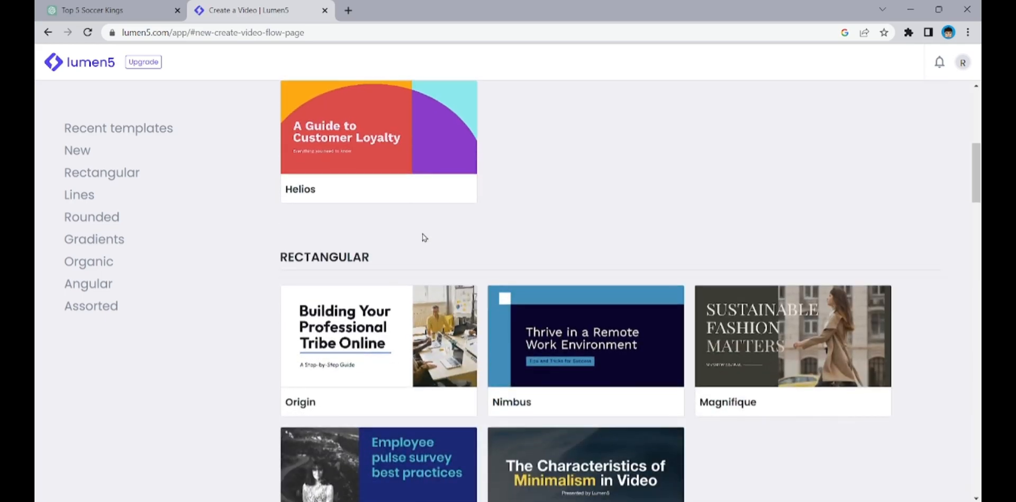
{"action": "scroll", "scroll_direction": "down", "scroll_amount": 3}
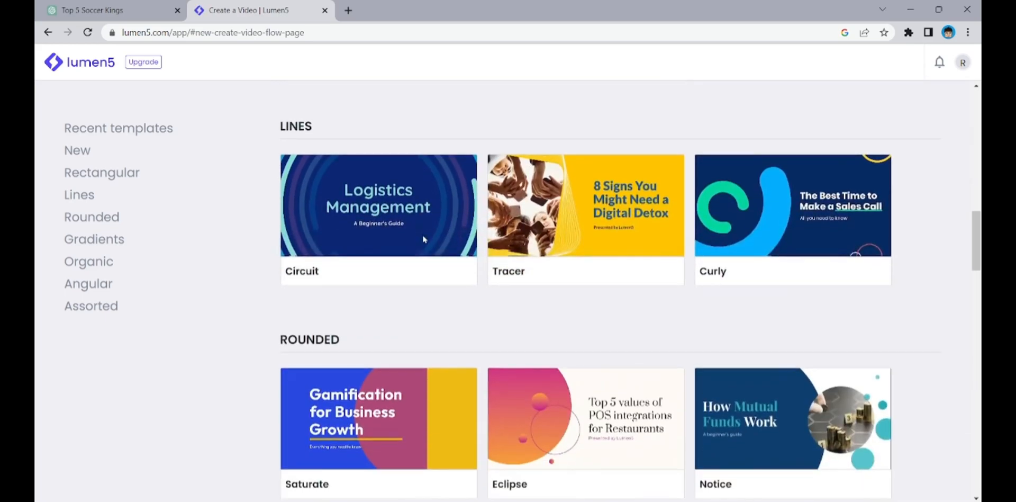
{"action": "left_click", "coordinate": [584, 205]}
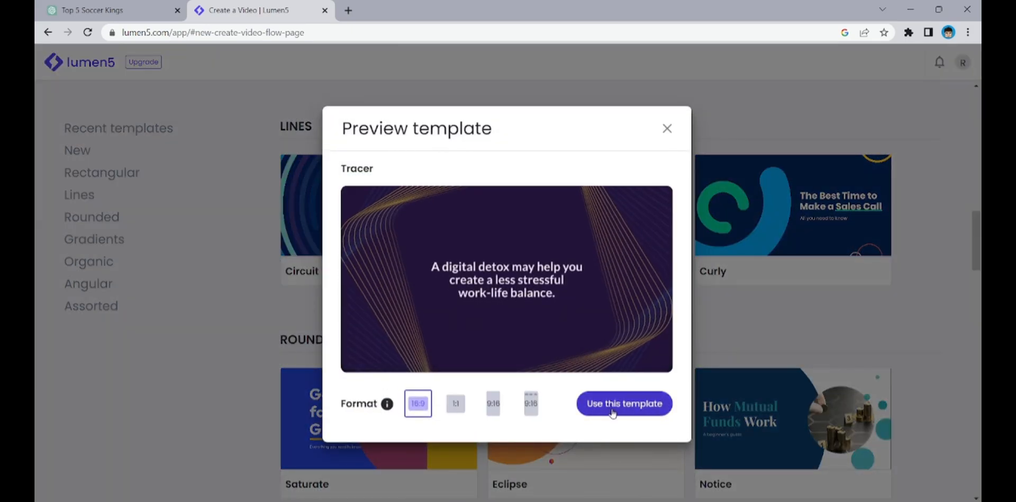
{"action": "left_click", "coordinate": [624, 403]}
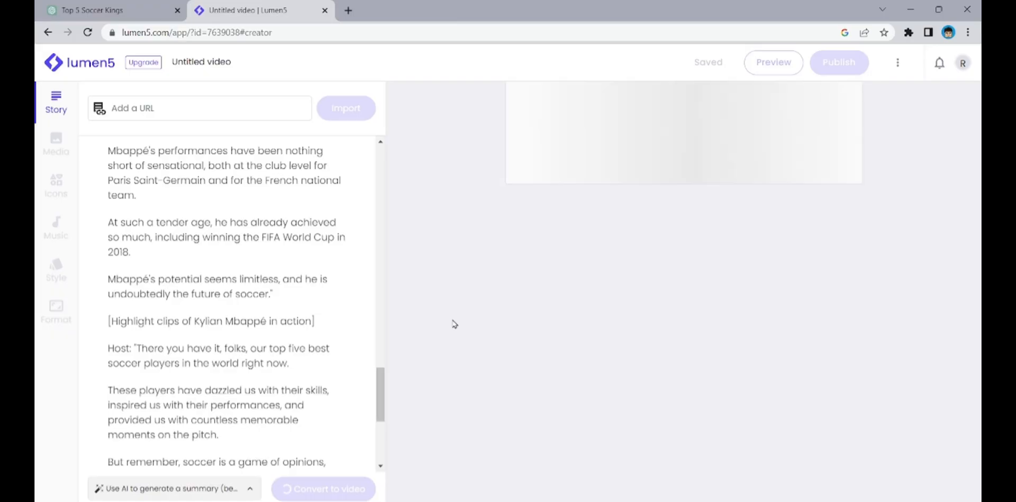
Step: Convert the soccer script into a storyboard of scenes and review them
{"action": "left_click", "coordinate": [328, 488]}
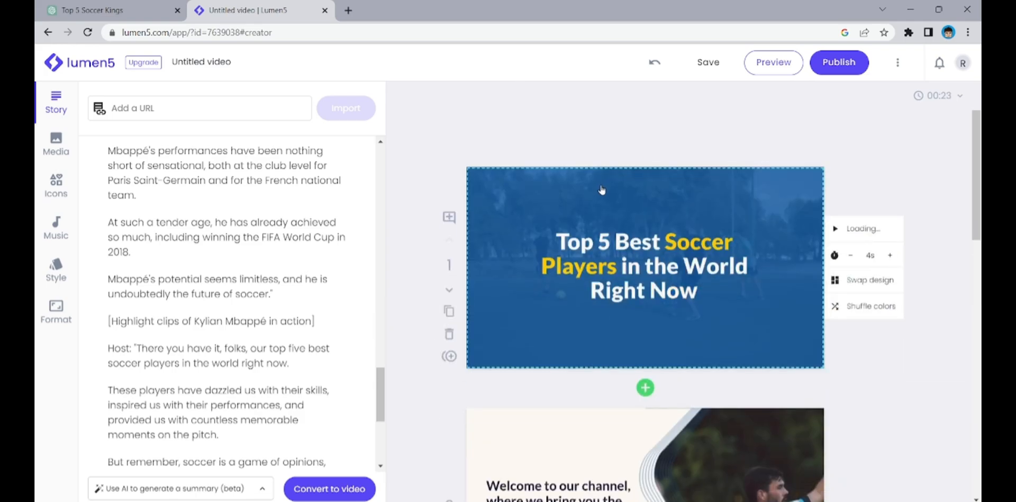
{"action": "scroll", "scroll_direction": "down", "scroll_amount": 3}
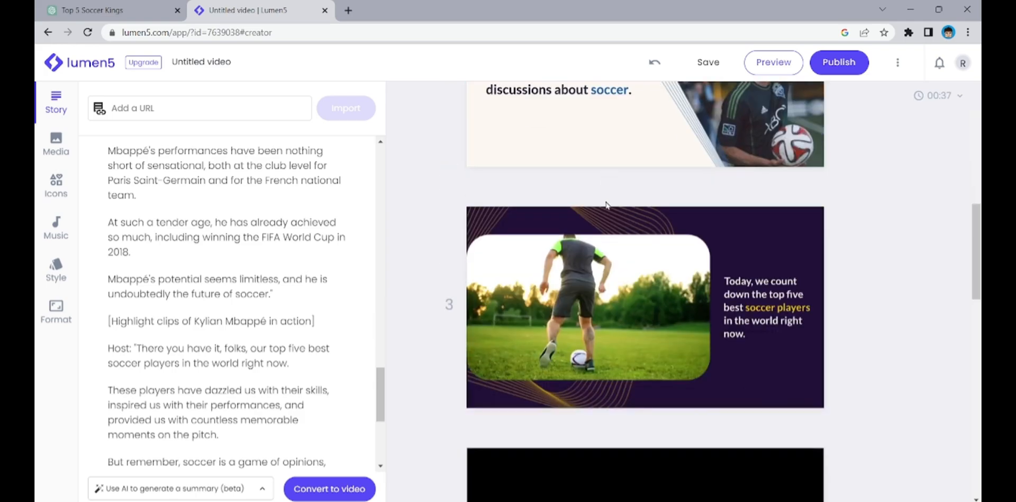
{"action": "scroll", "scroll_direction": "down", "scroll_amount": 3}
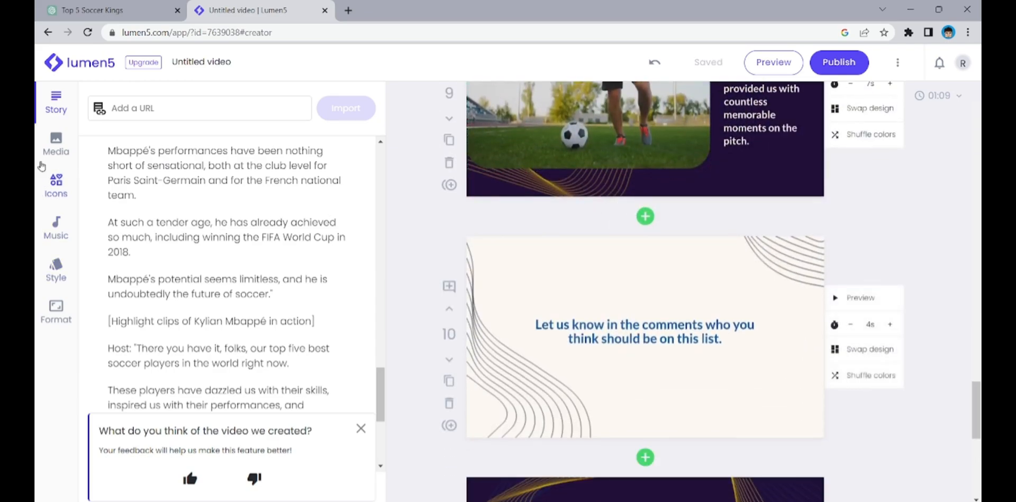
Step: Search the stock media library for 'soccer' and place a soccer clip into scene 9
{"action": "left_click", "coordinate": [57, 143]}
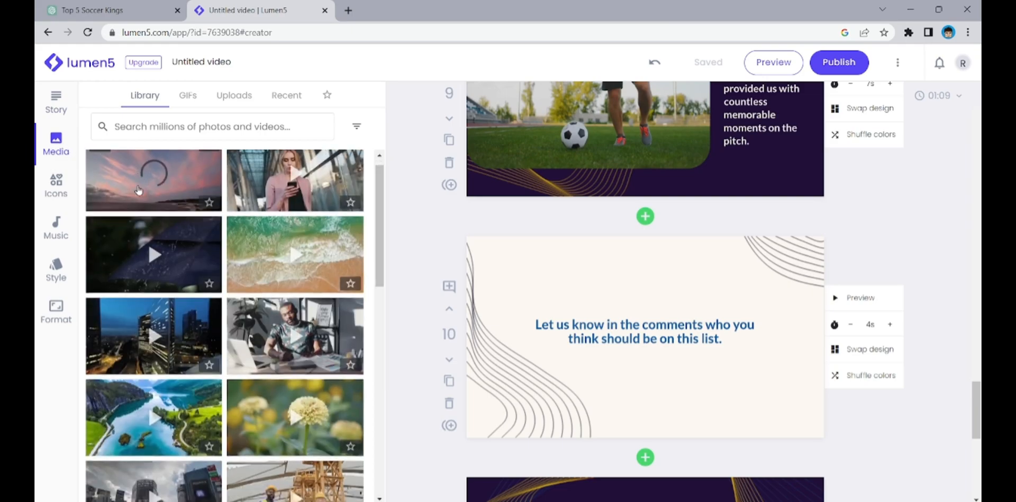
{"action": "scroll", "scroll_direction": "down", "scroll_amount": 3}
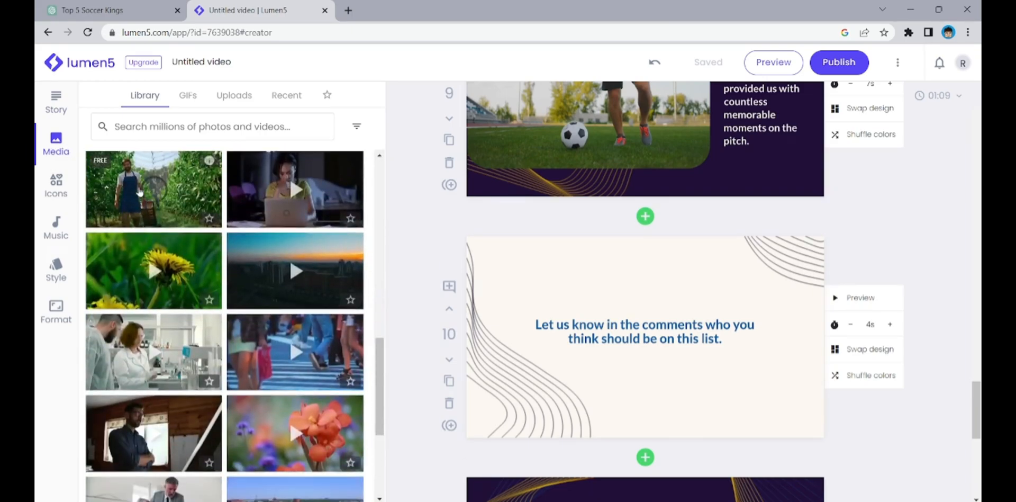
{"action": "scroll", "scroll_direction": "down", "scroll_amount": 3}
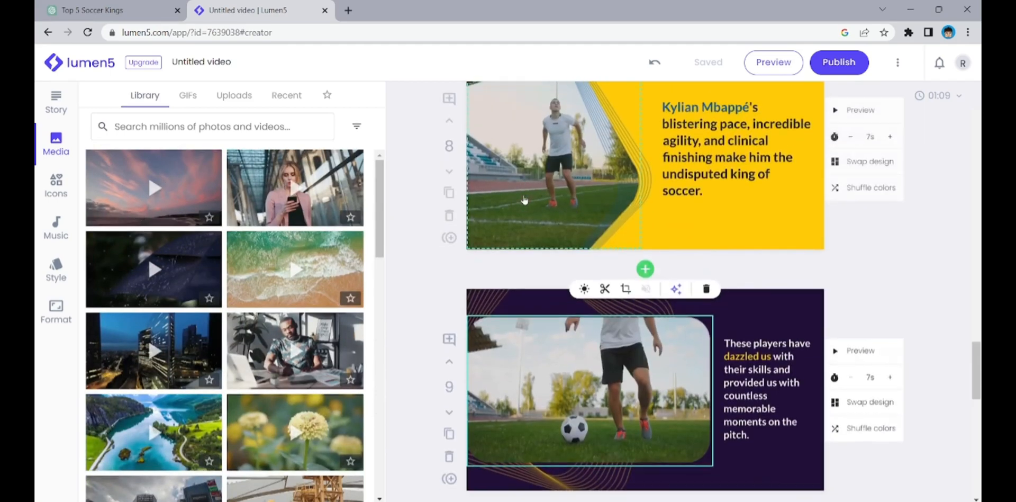
{"action": "type", "text": "soccer"}
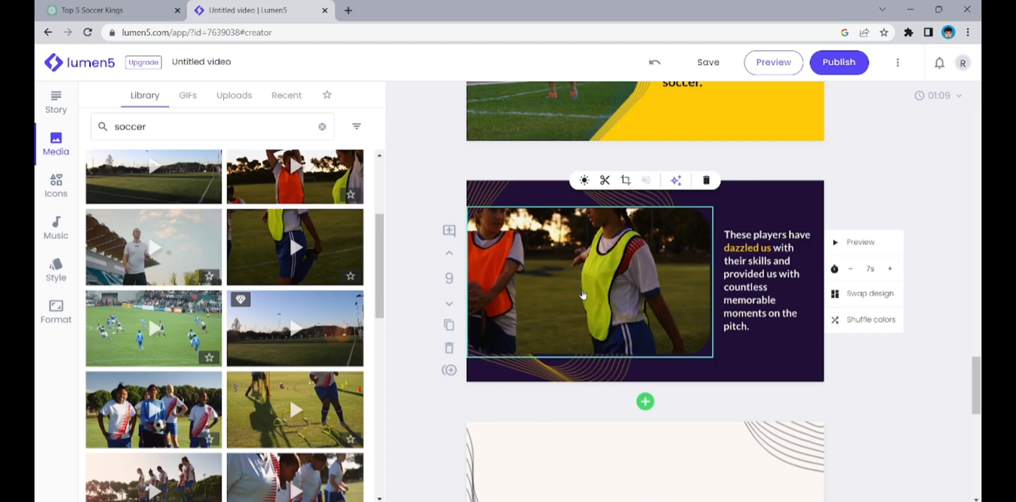
{"action": "left_click", "coordinate": [861, 241]}
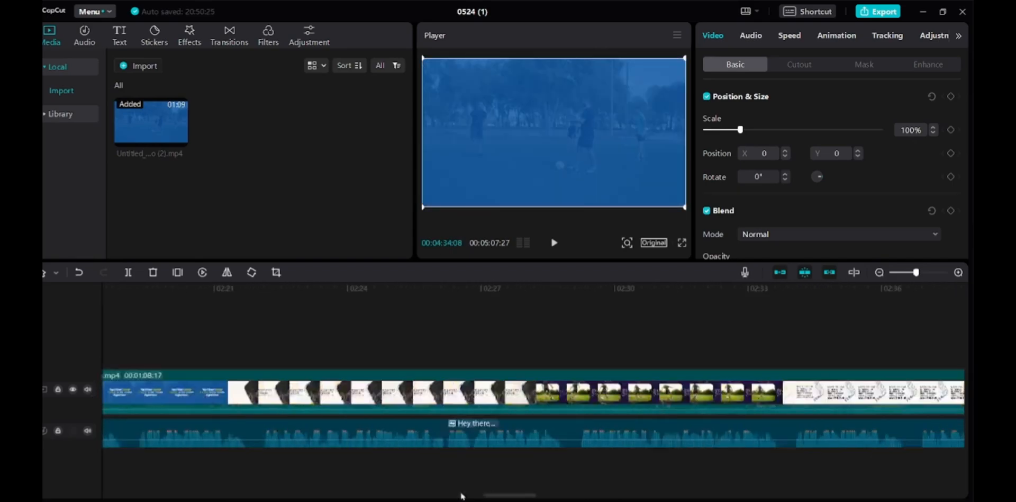
Step: Import the Chill Lo-fi Hip-Hop Mix MP3 from Downloads as background music
{"action": "left_click", "coordinate": [144, 66]}
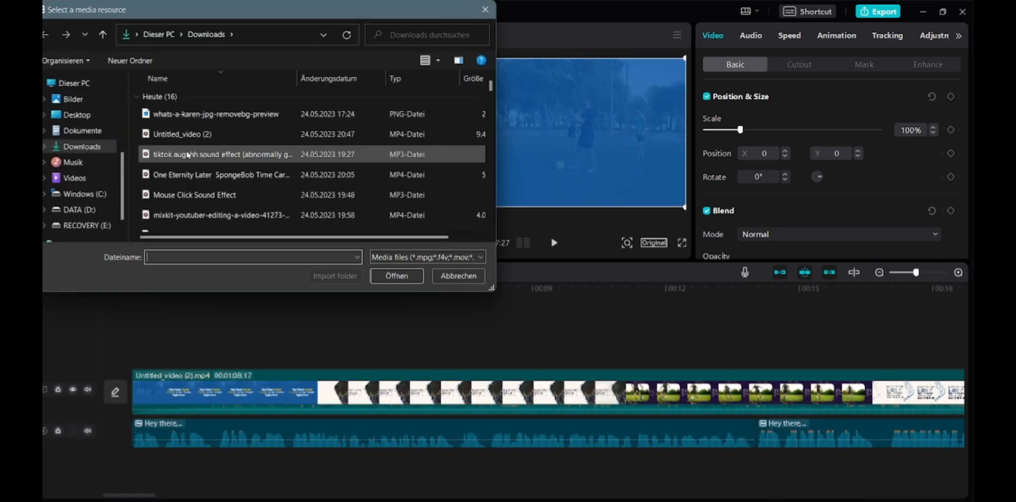
{"action": "scroll", "scroll_direction": "down", "scroll_amount": 3}
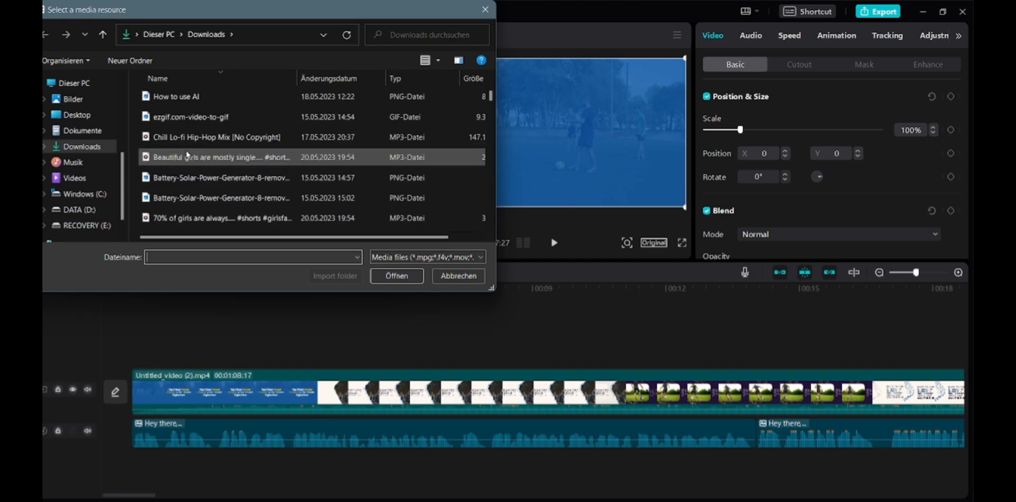
{"action": "left_click", "coordinate": [396, 275]}
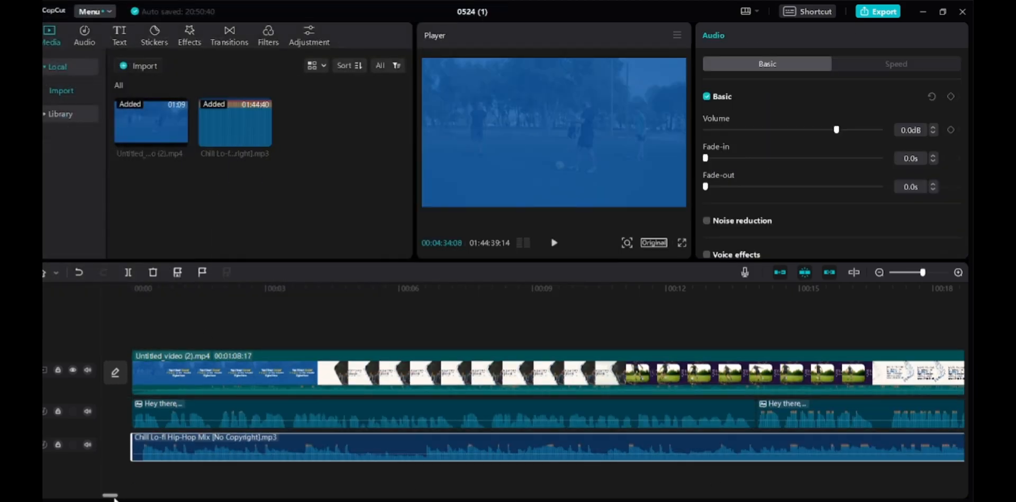
{"action": "scroll", "scroll_direction": "right", "scroll_amount": 3}
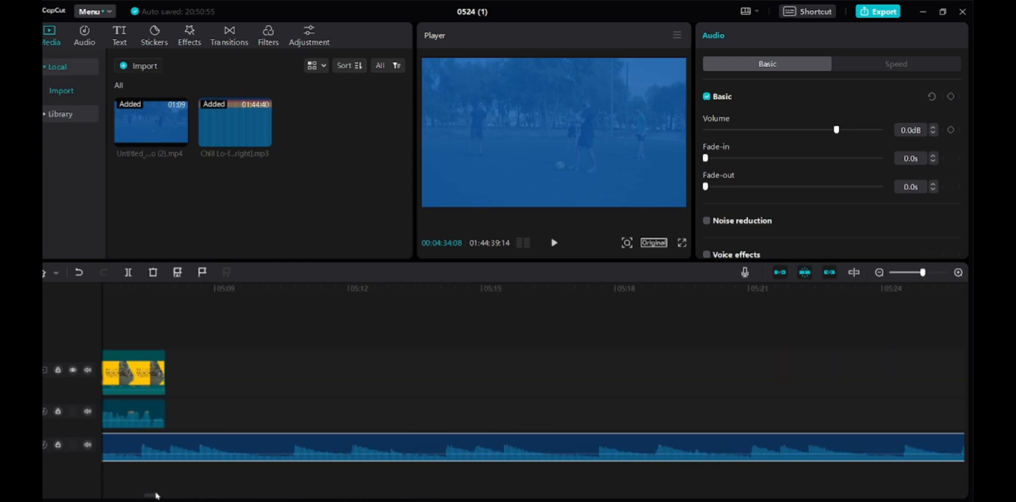